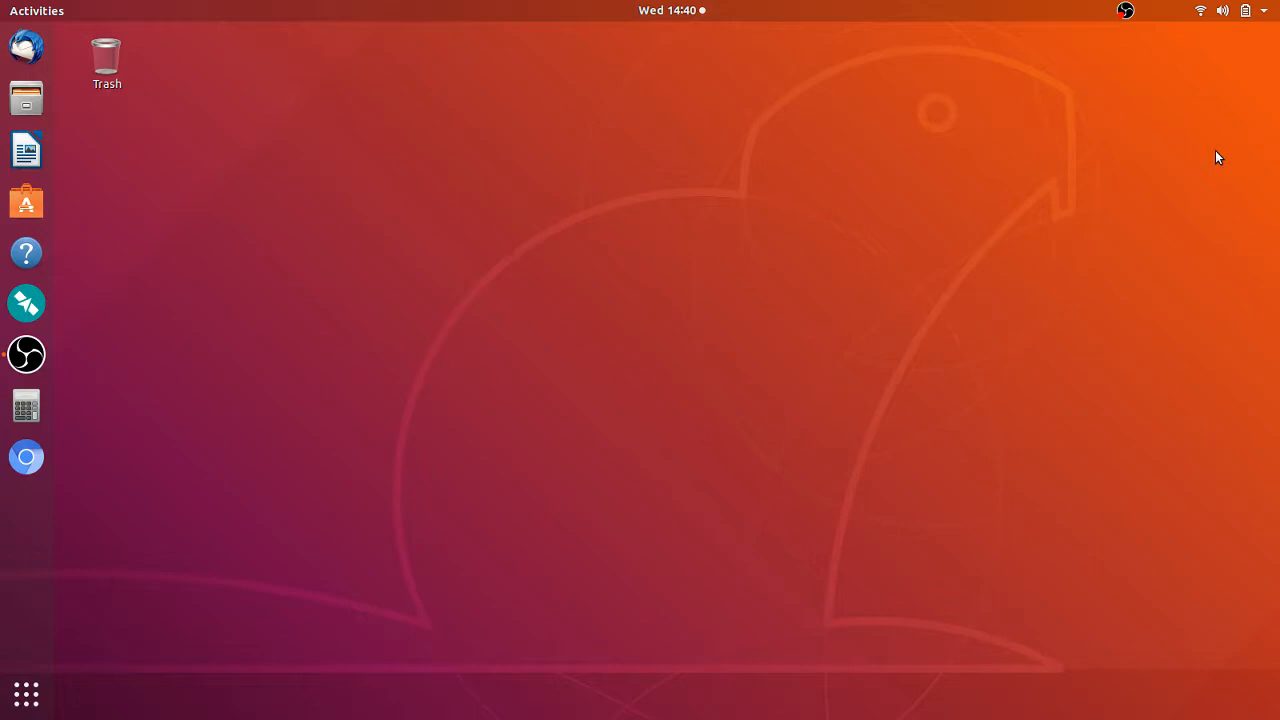
pyautogui.moveTo(884, 74)
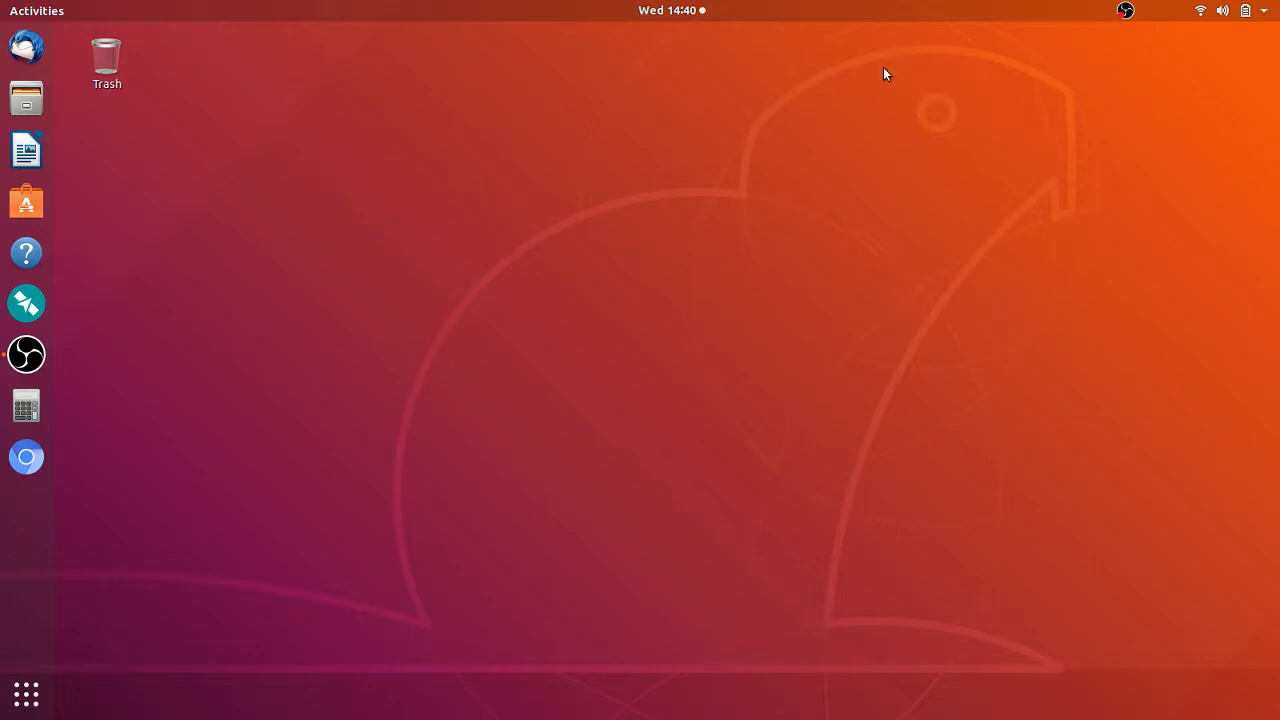
pyautogui.moveTo(594, 108)
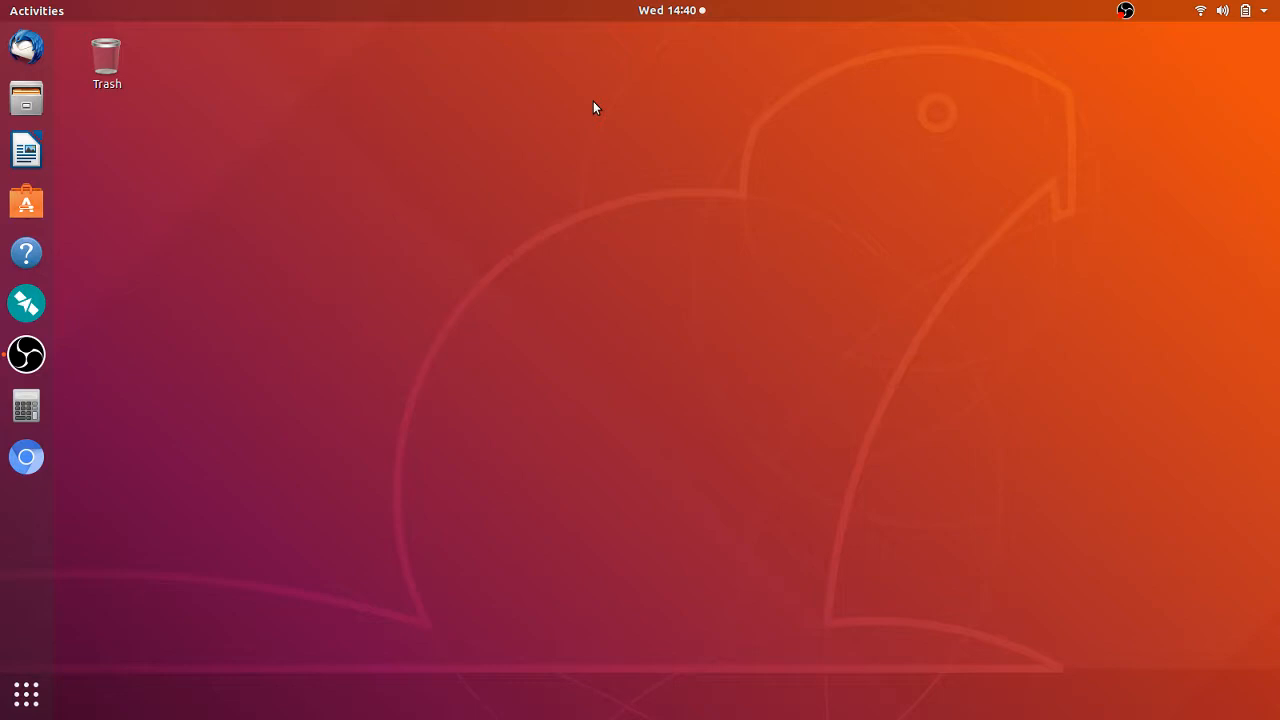
pyautogui.moveTo(26, 202)
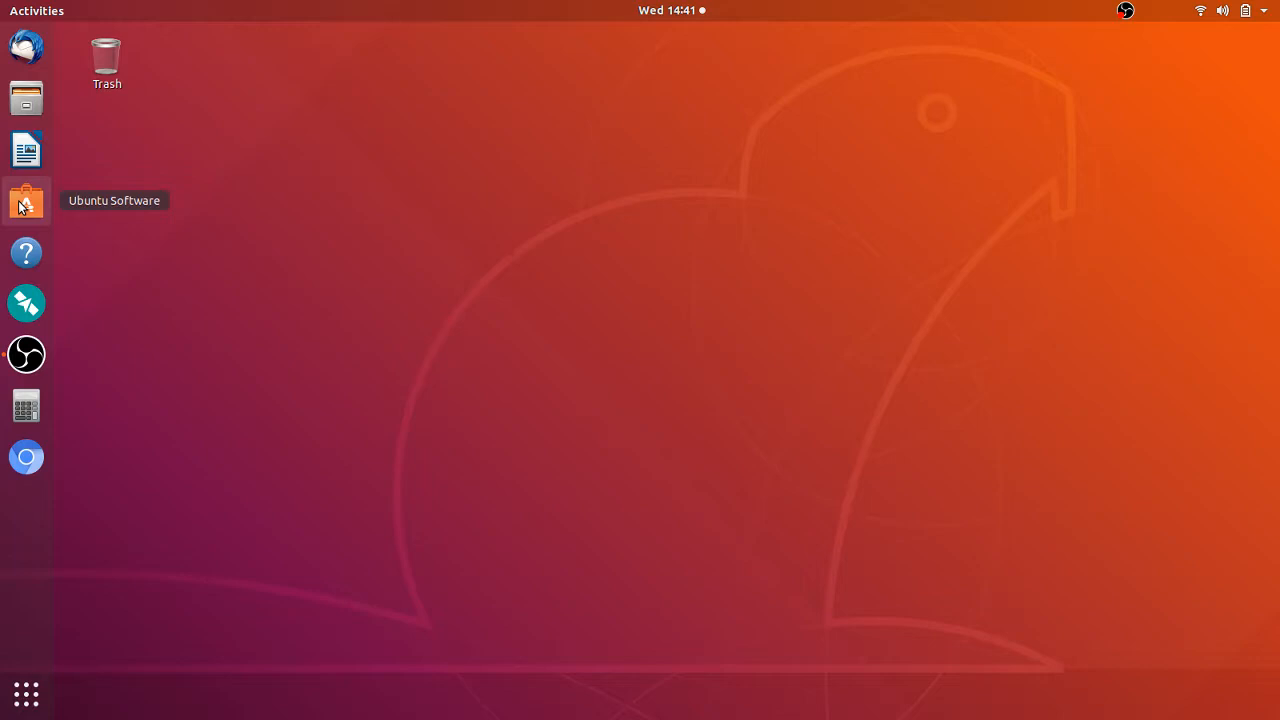
pyautogui.moveTo(28, 204)
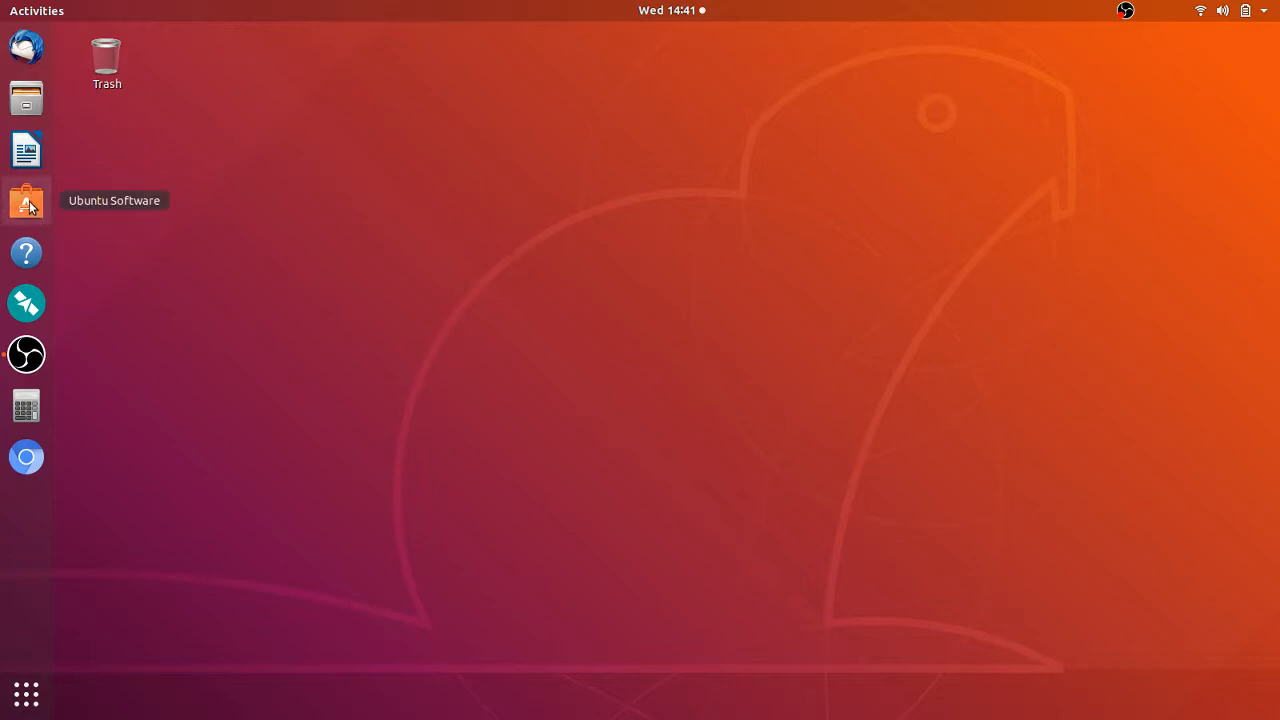
pyautogui.moveTo(140, 442)
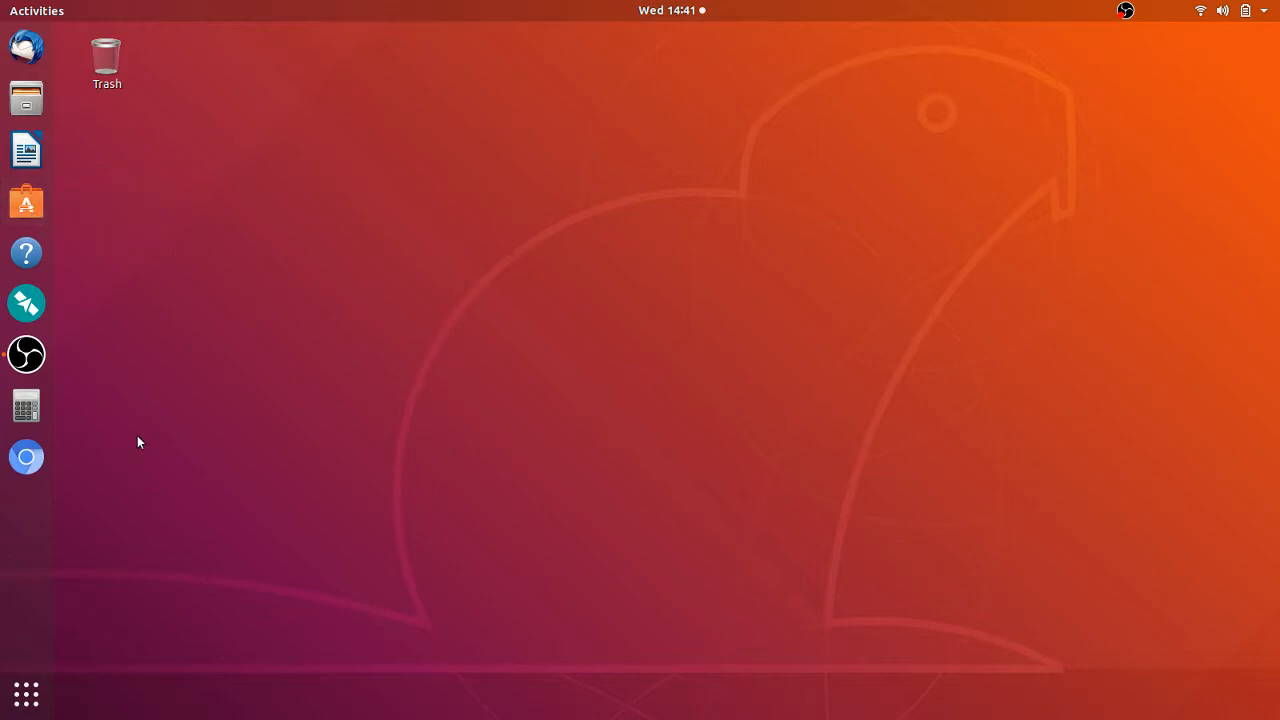
pyautogui.moveTo(152, 436)
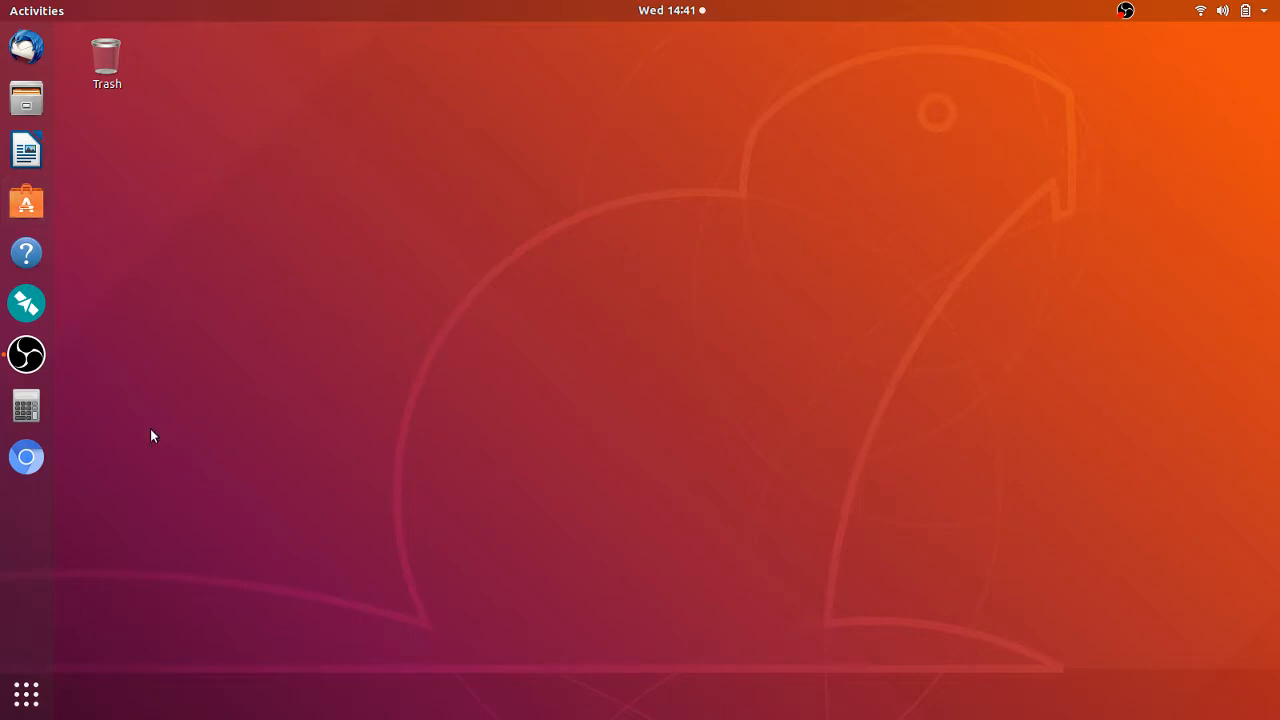
# Step: Launch Ubuntu Software from the Show Applications grid so its storefront loads
pyautogui.click(26, 692)
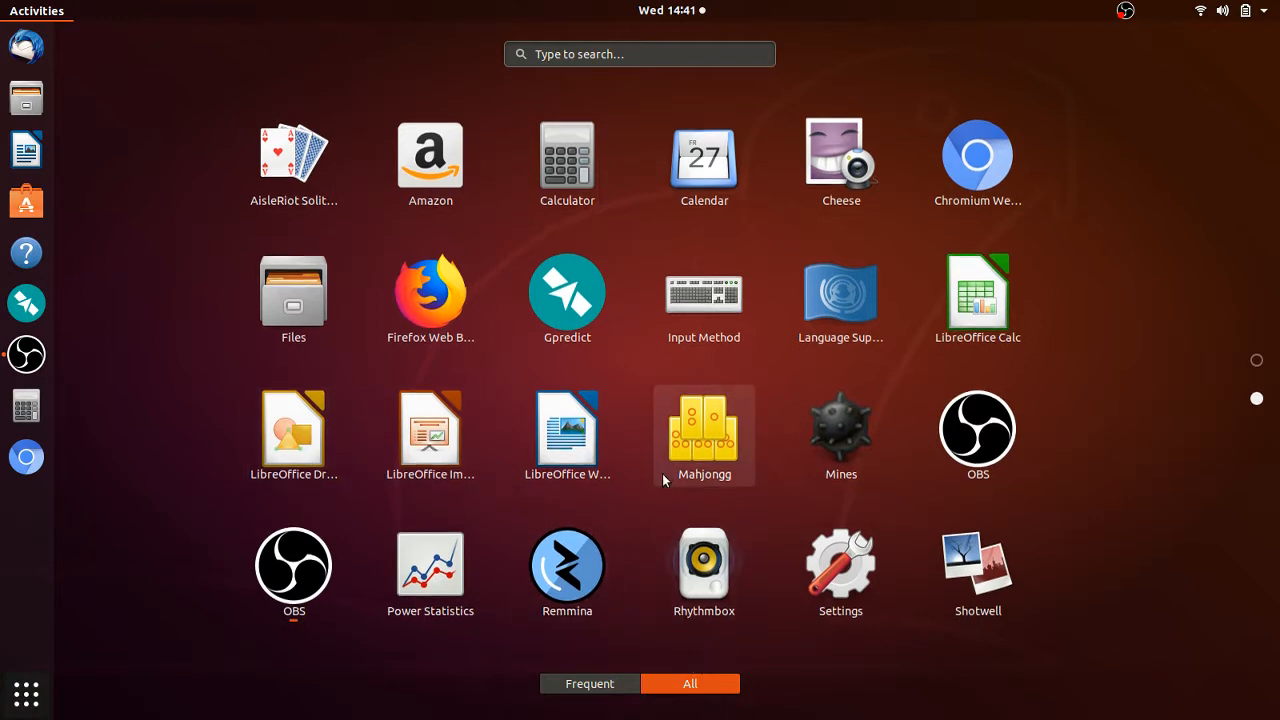
pyautogui.scroll(-3)
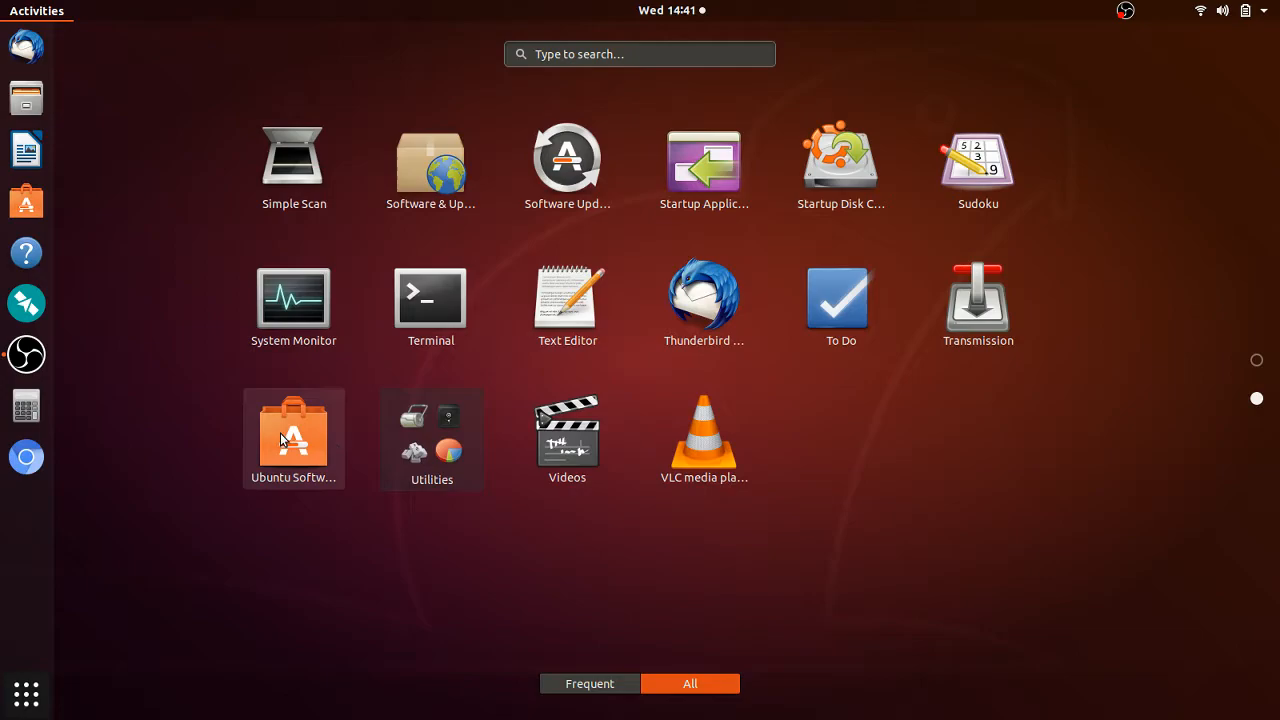
pyautogui.click(292, 436)
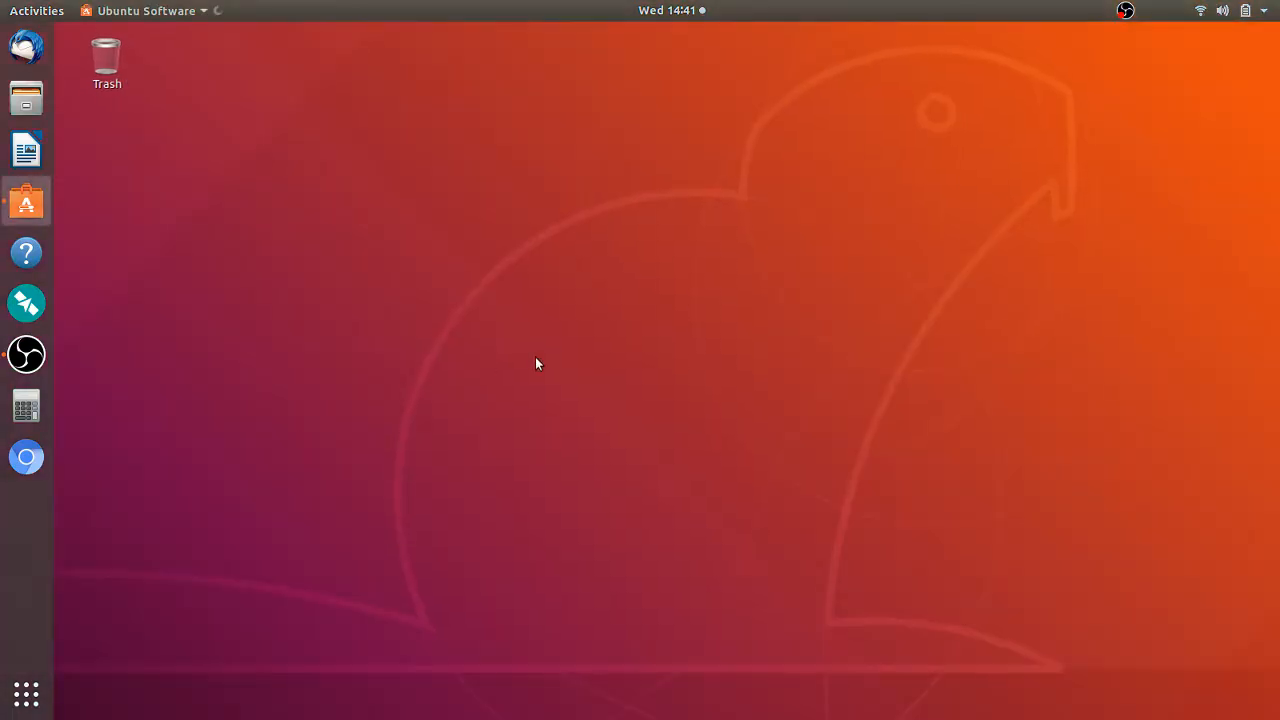
pyautogui.click(26, 200)
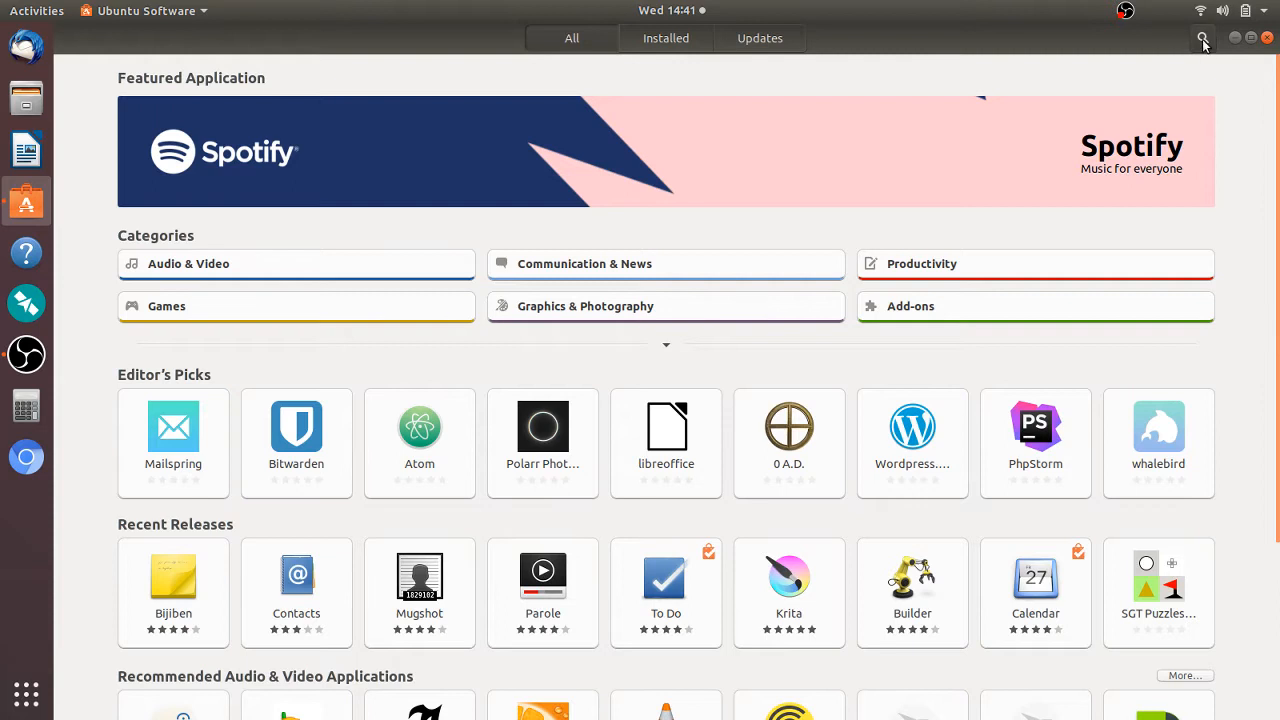
# Step: Search the store for 'ob' and open the OBS Studio result's detail page, shown as installed
pyautogui.click(1202, 38)
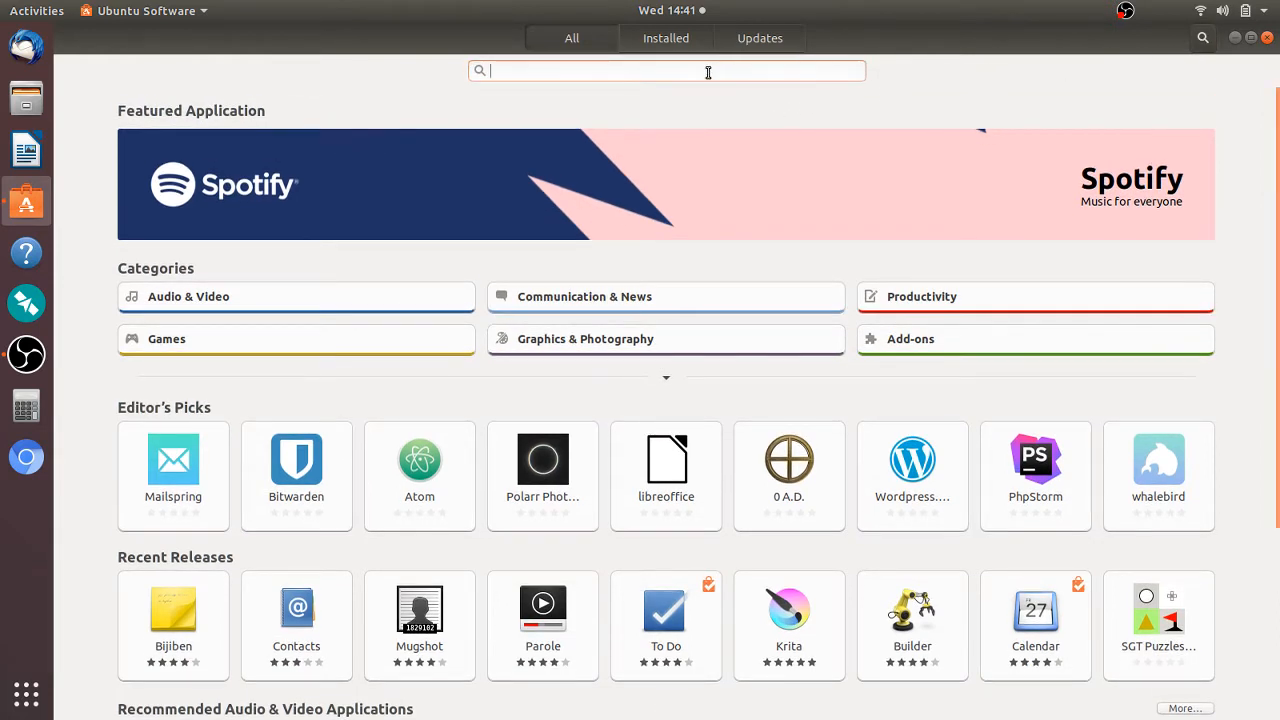
pyautogui.write('obs studio')
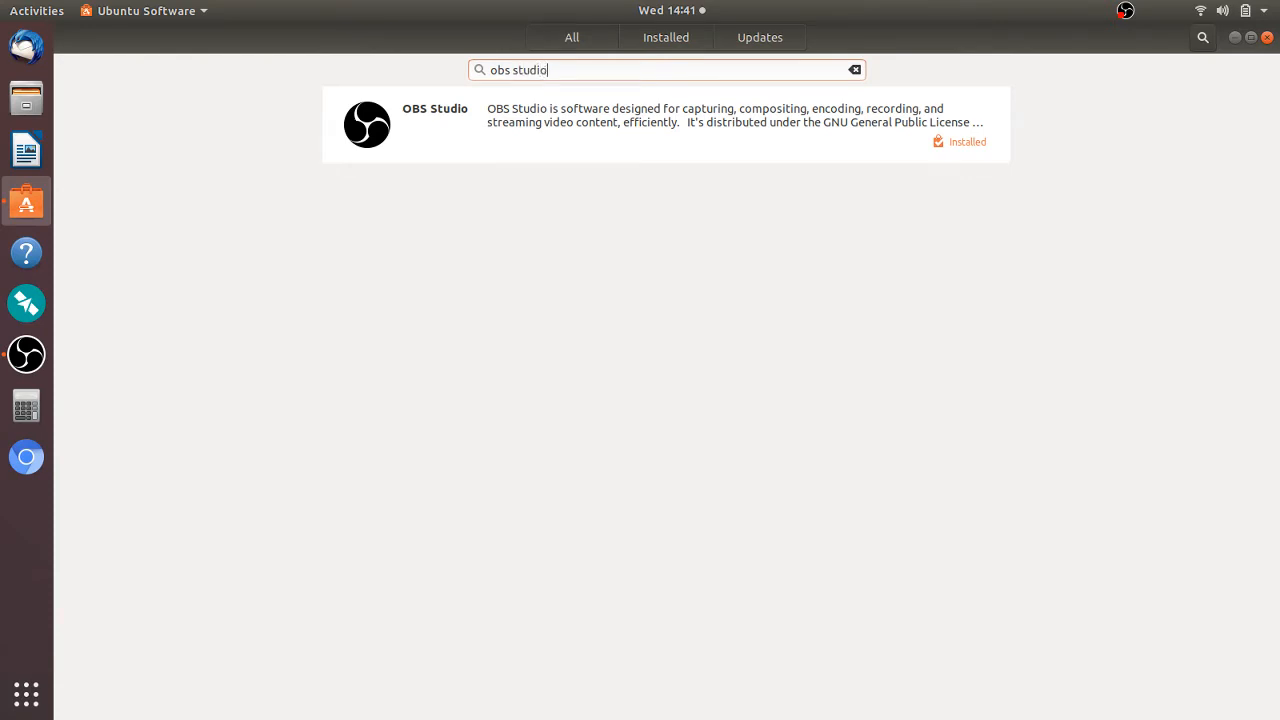
pyautogui.click(664, 114)
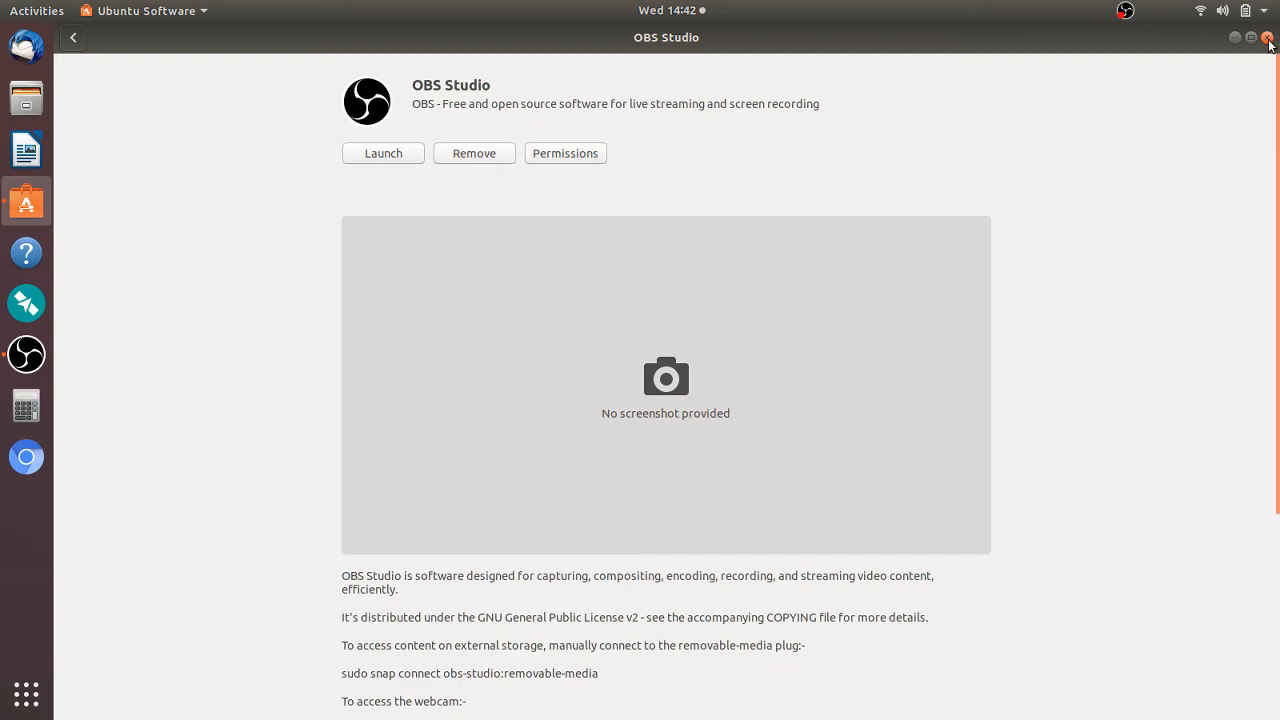
# Step: Close the Ubuntu Software window to return to the empty desktop
pyautogui.click(1268, 36)
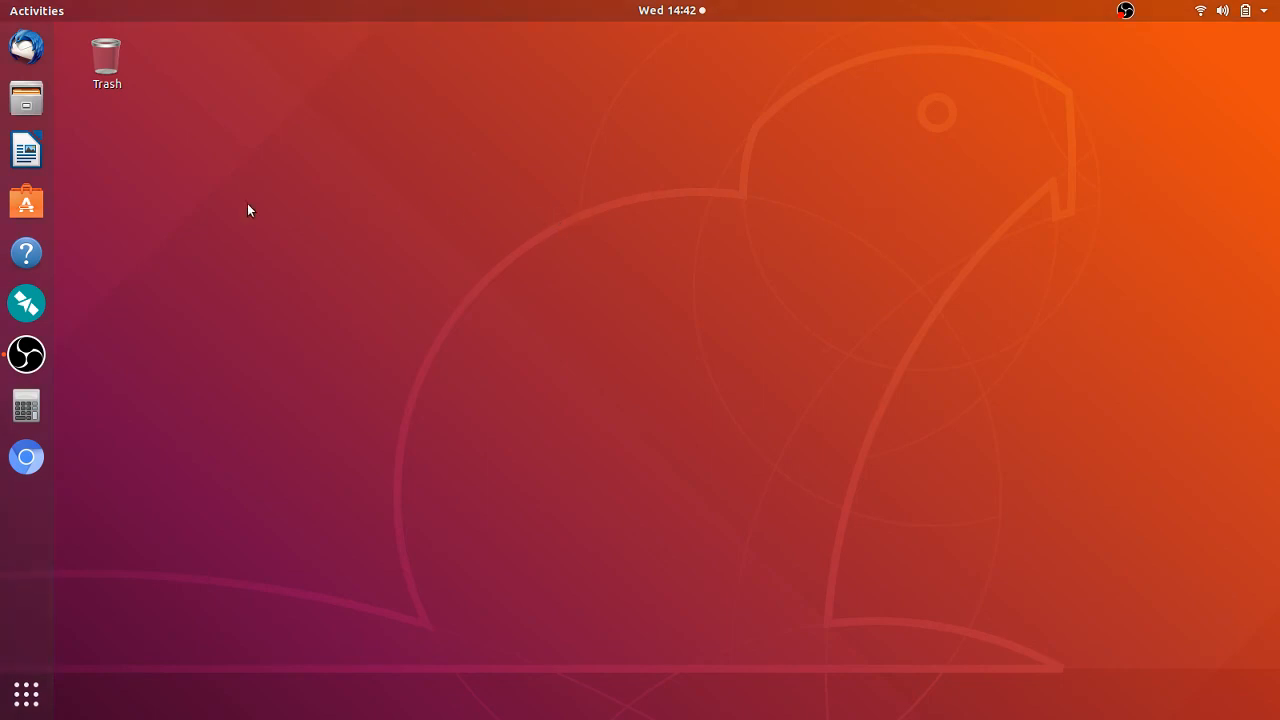
pyautogui.moveTo(382, 350)
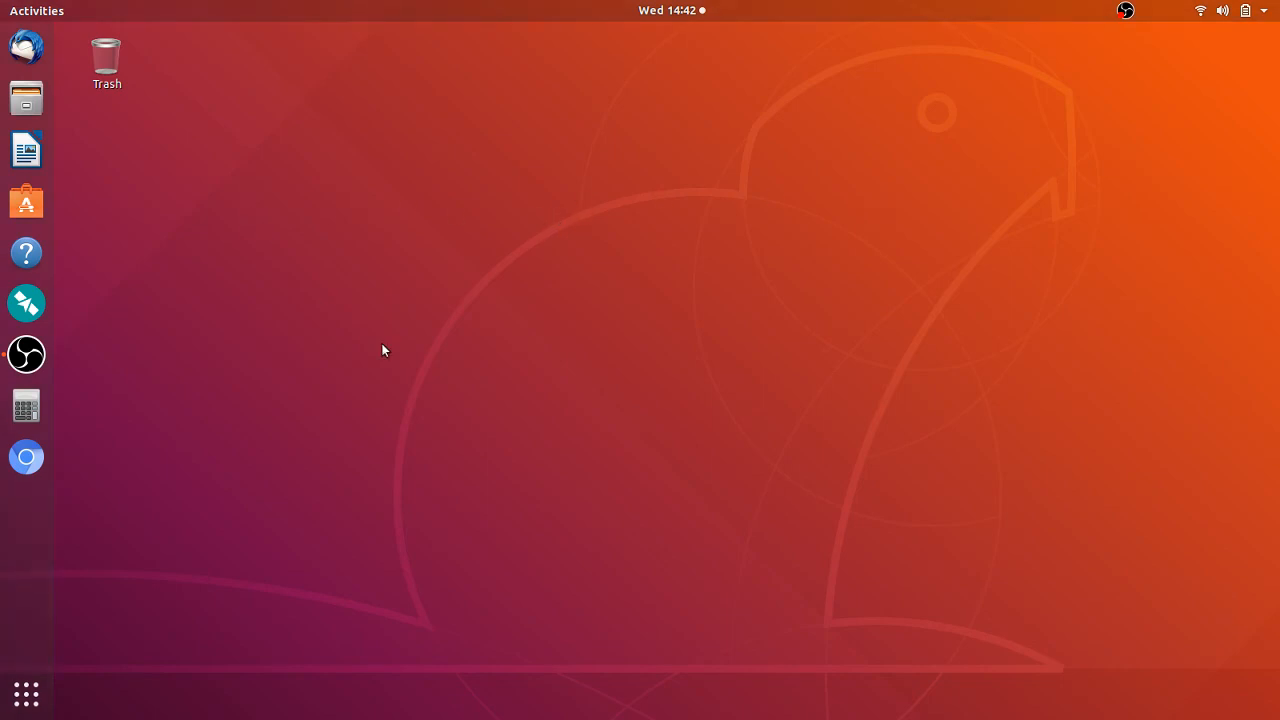